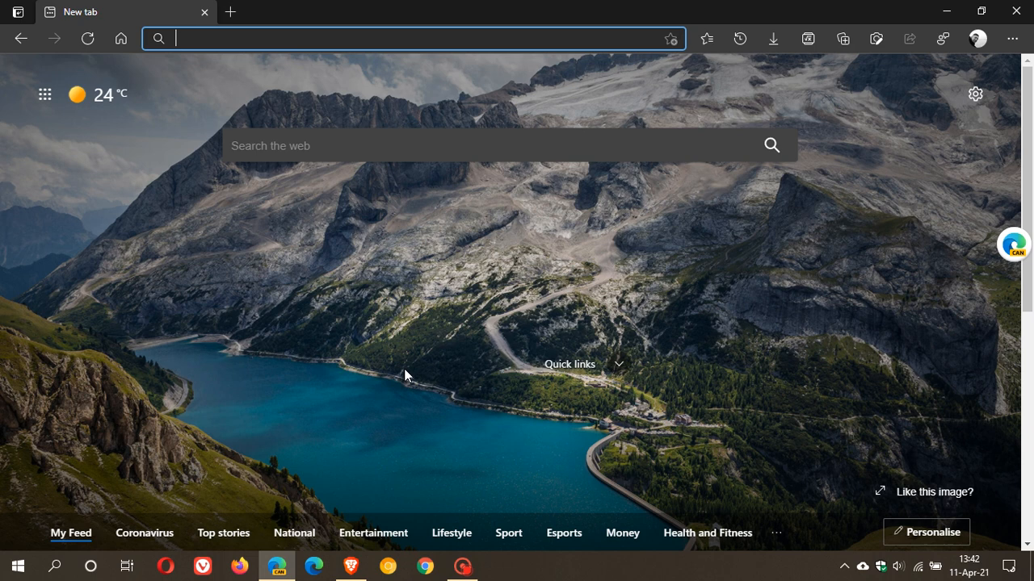
{"action": "mouse_move", "coordinate": [580, 469]}
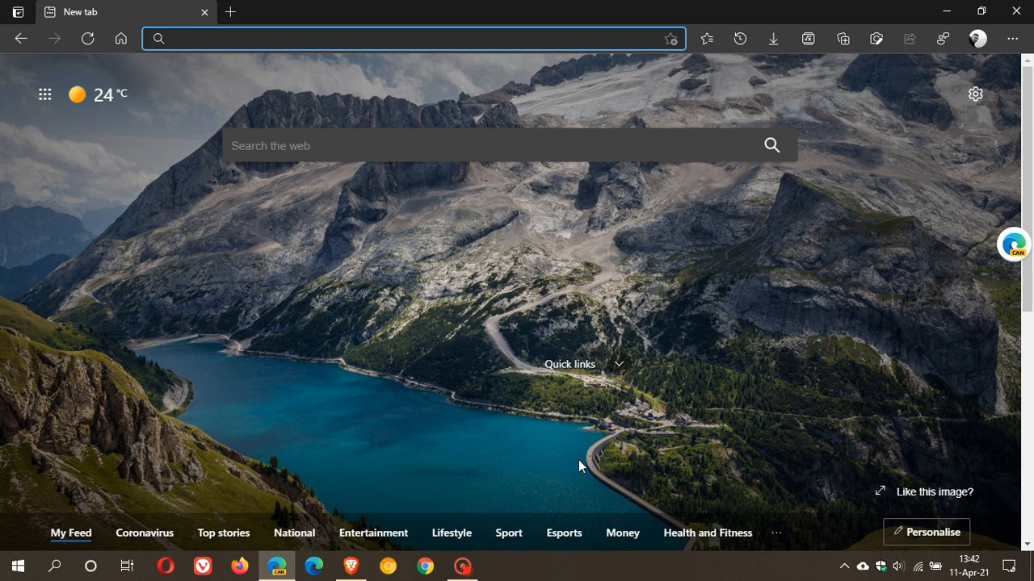
{"action": "mouse_move", "coordinate": [252, 47]}
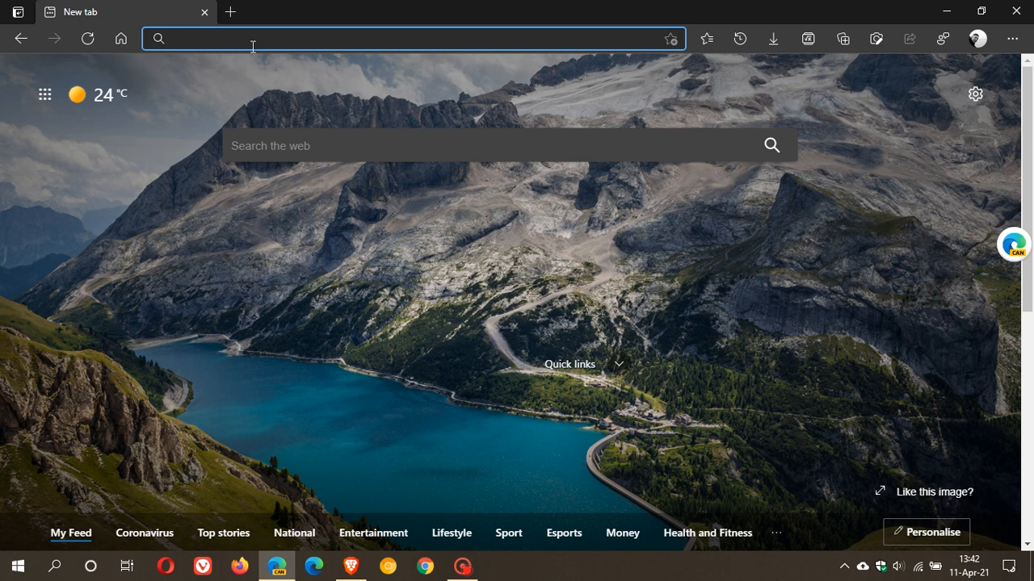
Go to edge://flags via the address bar, where Project Robin shows as Enabled
{"action": "type", "text": "ef"}
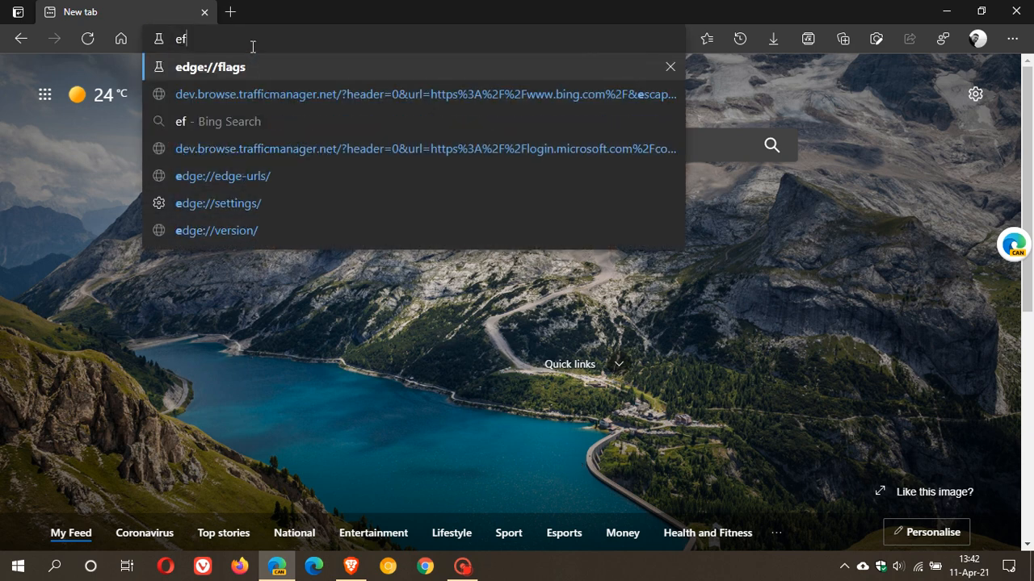
{"action": "left_click", "coordinate": [210, 67]}
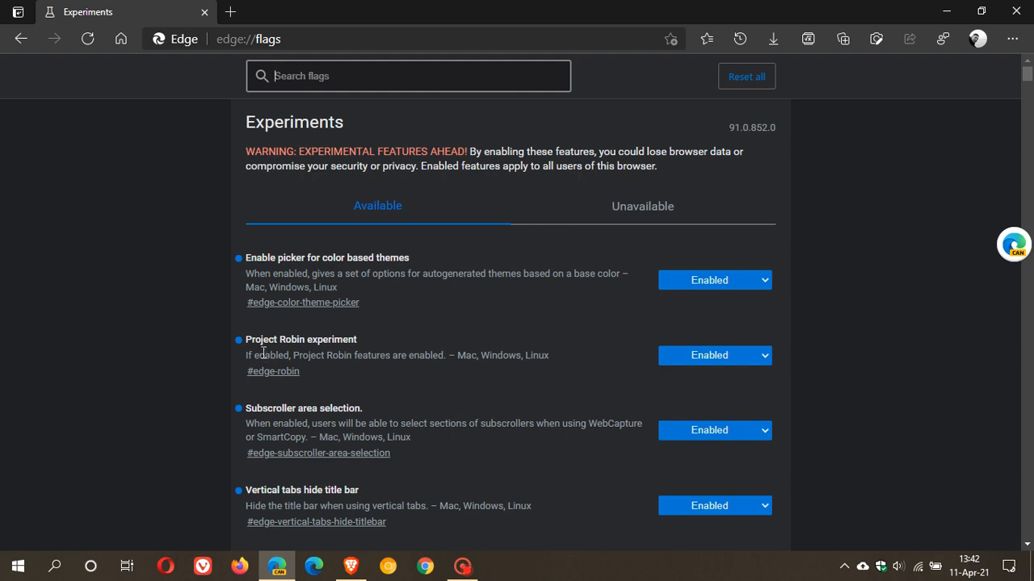
{"action": "mouse_move", "coordinate": [361, 348]}
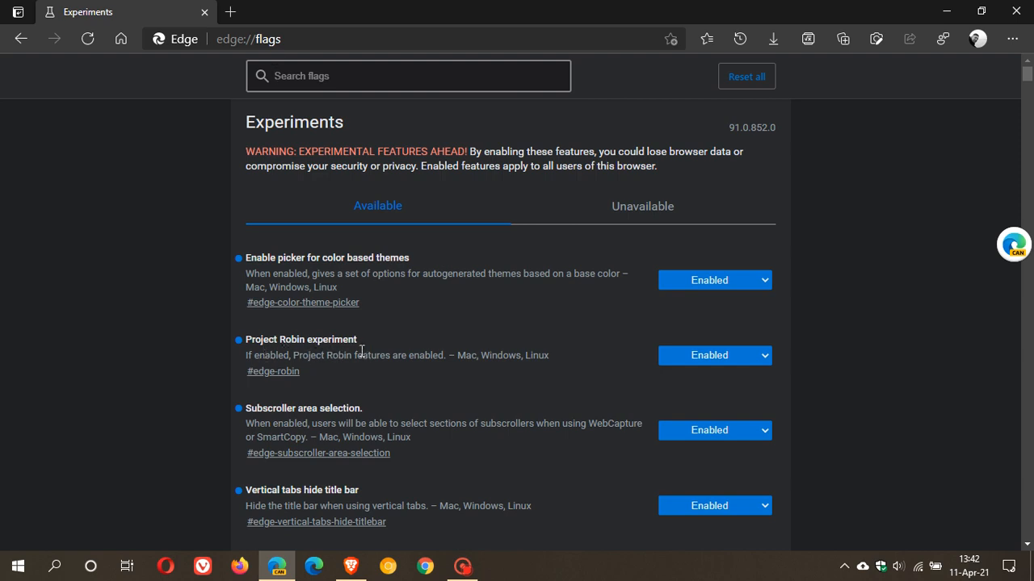
{"action": "mouse_move", "coordinate": [271, 372]}
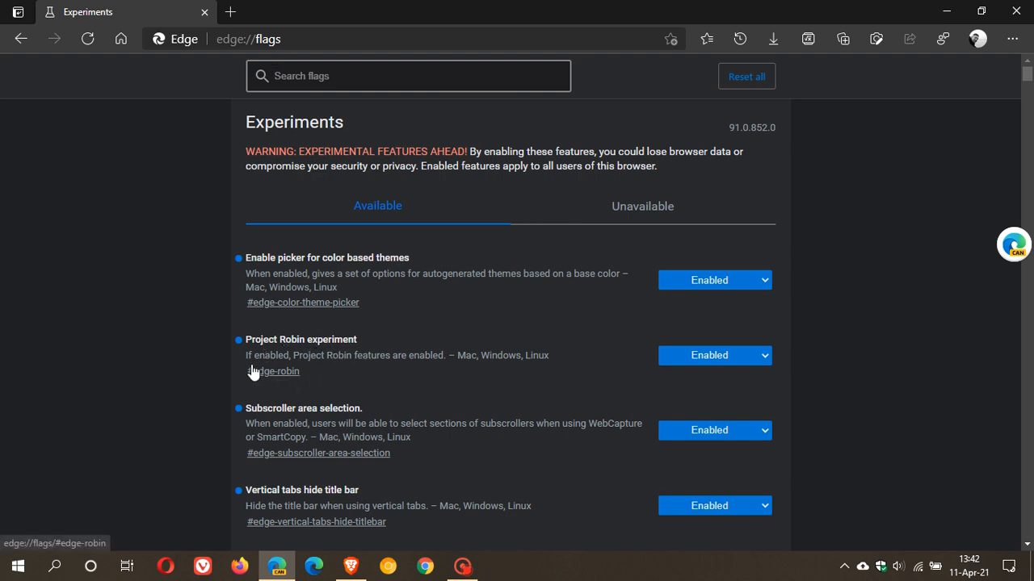
{"action": "mouse_move", "coordinate": [391, 373]}
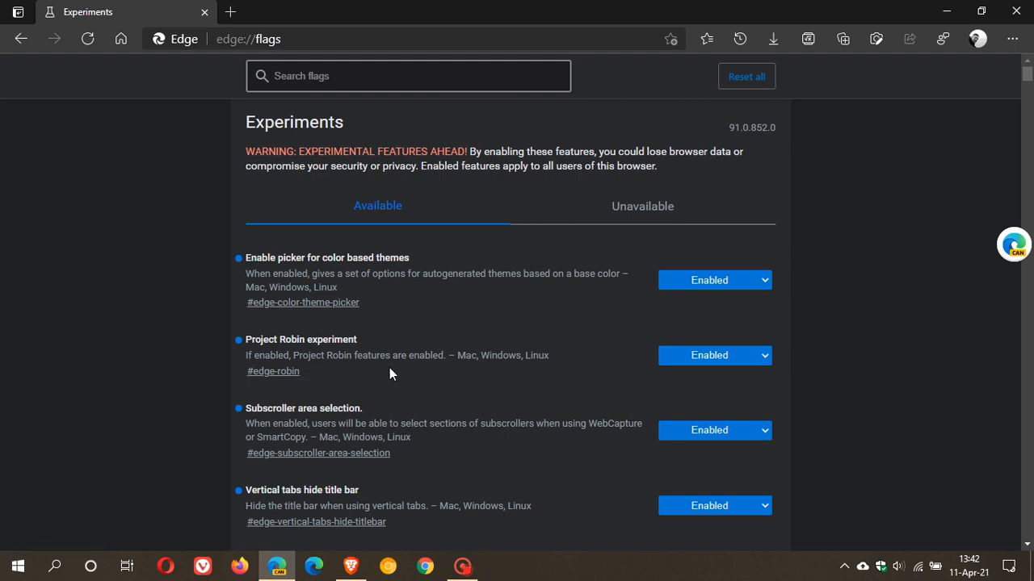
{"action": "mouse_move", "coordinate": [420, 375]}
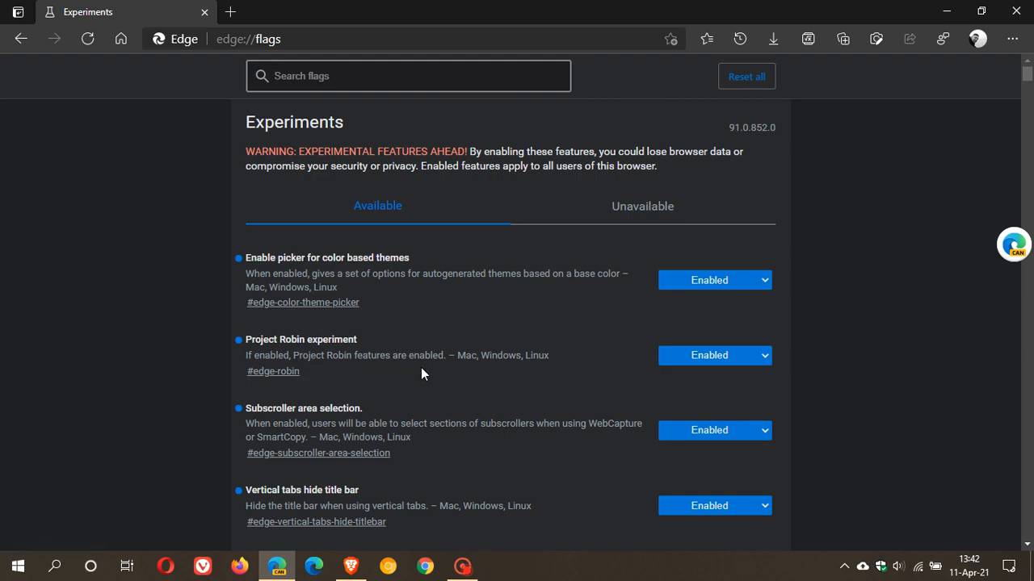
{"action": "mouse_move", "coordinate": [718, 356]}
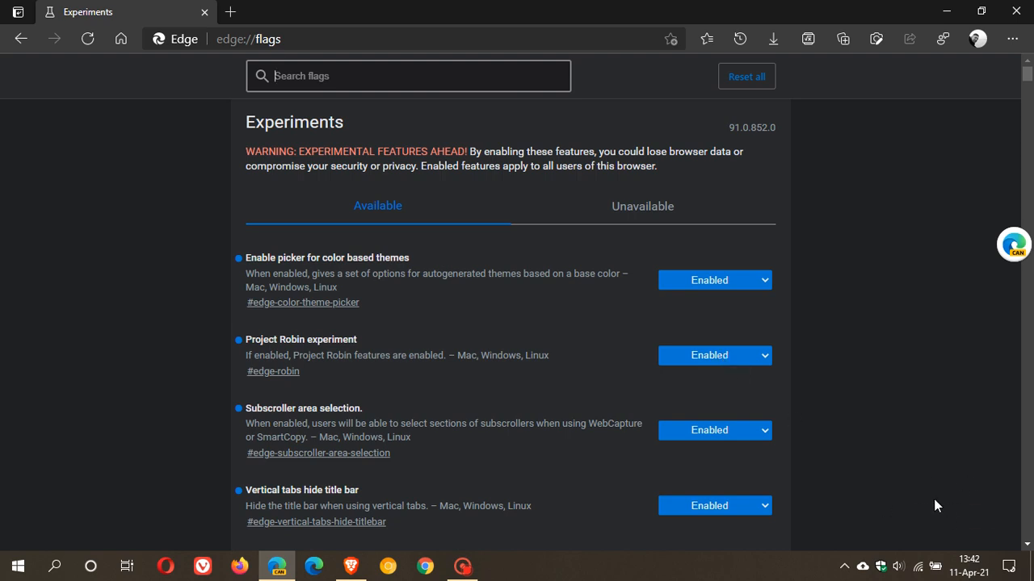
{"action": "mouse_move", "coordinate": [956, 484]}
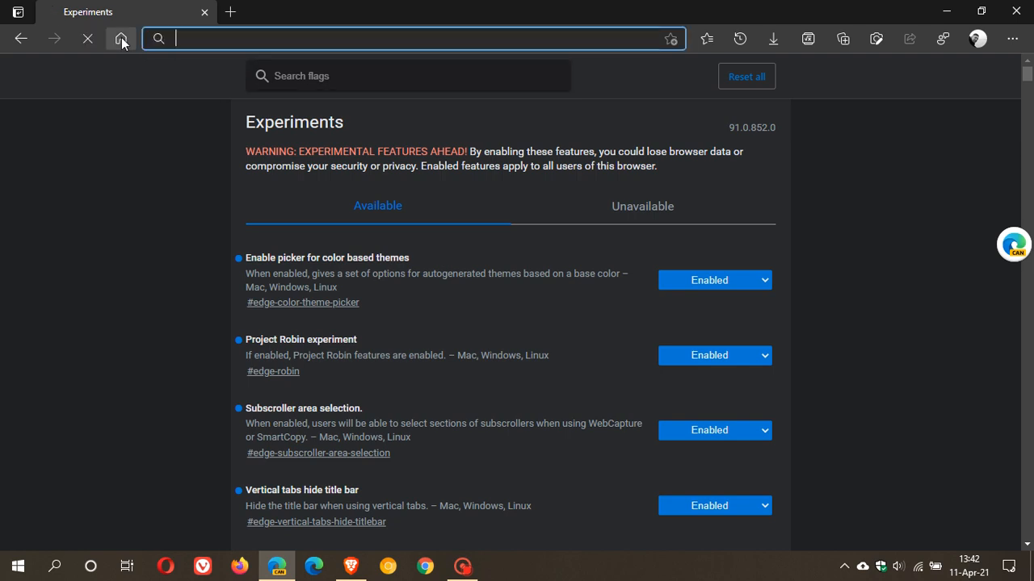
Return to the new tab page and reveal the New Robin tab entry in the main menu
{"action": "left_click", "coordinate": [119, 39]}
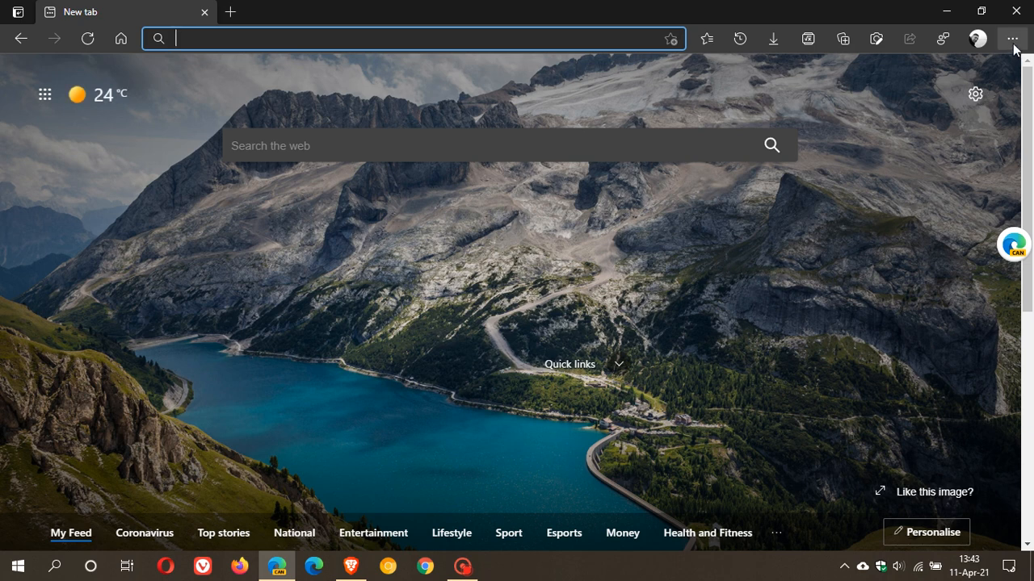
{"action": "left_click", "coordinate": [1011, 39]}
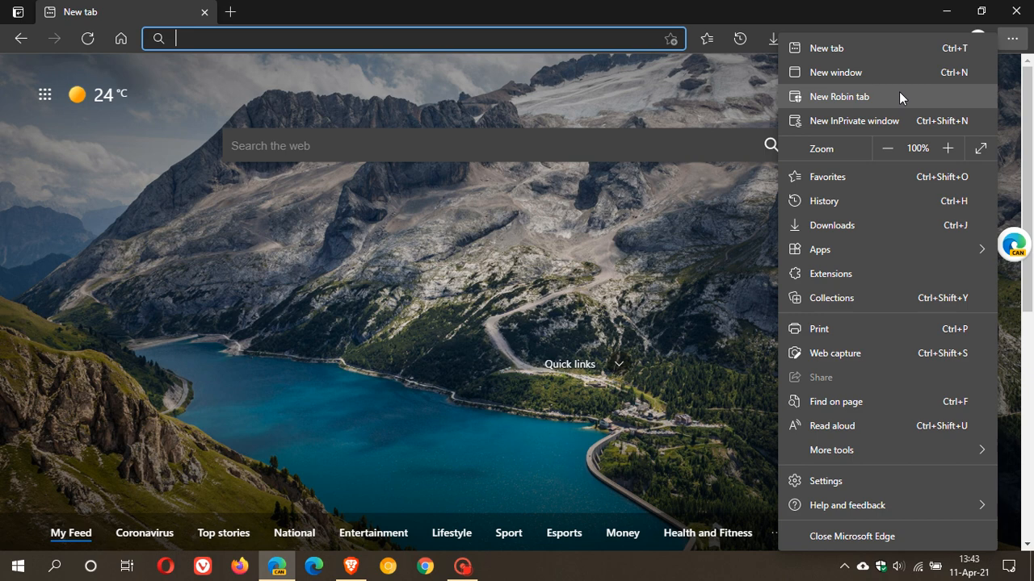
{"action": "mouse_move", "coordinate": [825, 100]}
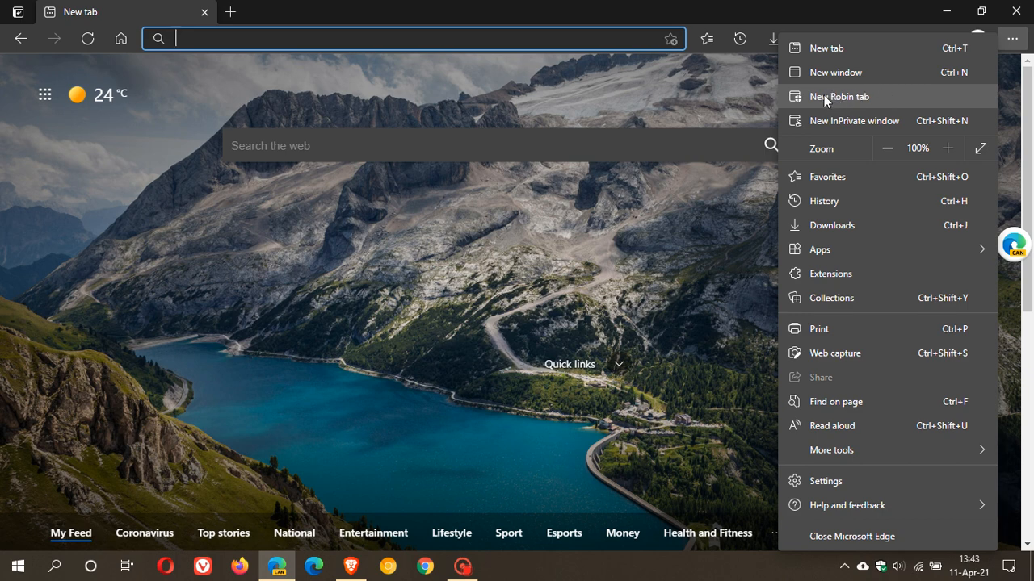
{"action": "mouse_move", "coordinate": [841, 103]}
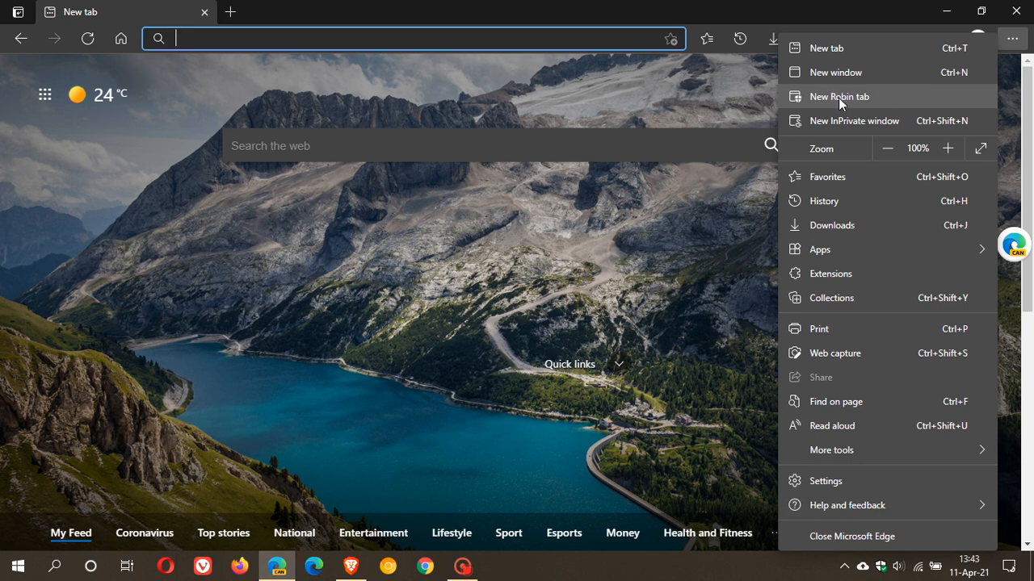
Launch a New Robin tab showing the Microsoft sign-in page, then close it
{"action": "left_click", "coordinate": [838, 97]}
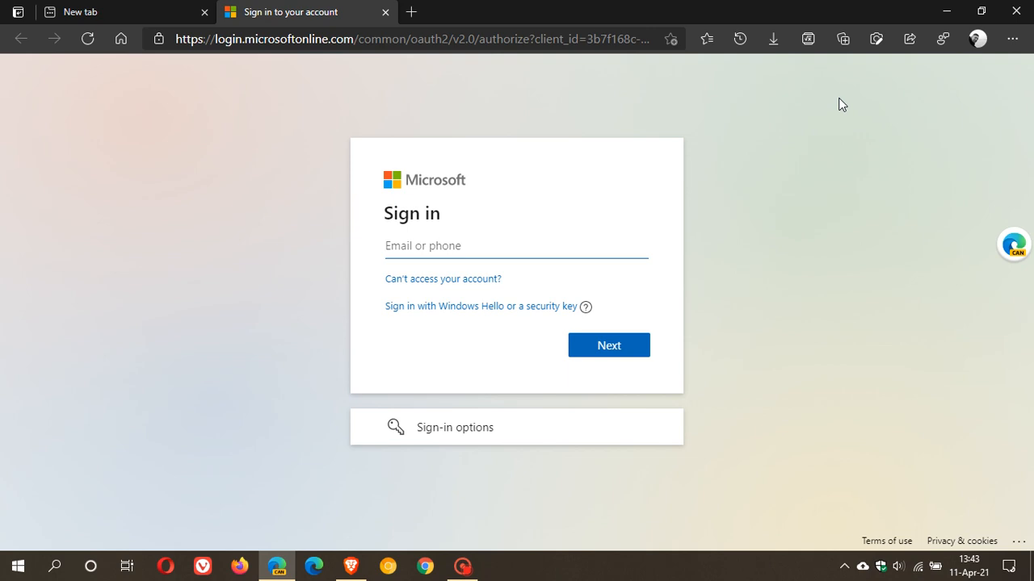
{"action": "left_click", "coordinate": [517, 246]}
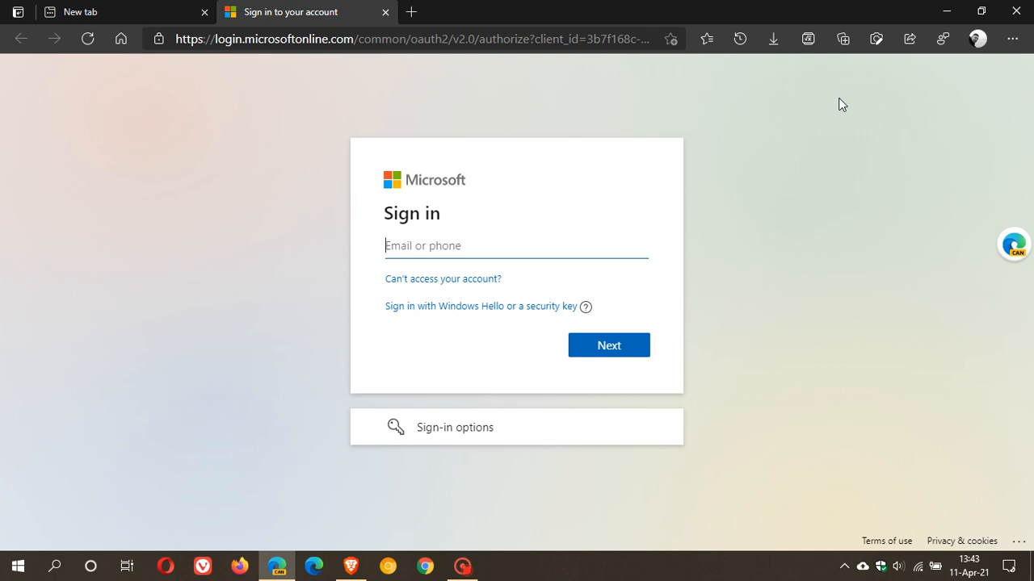
{"action": "mouse_move", "coordinate": [672, 215]}
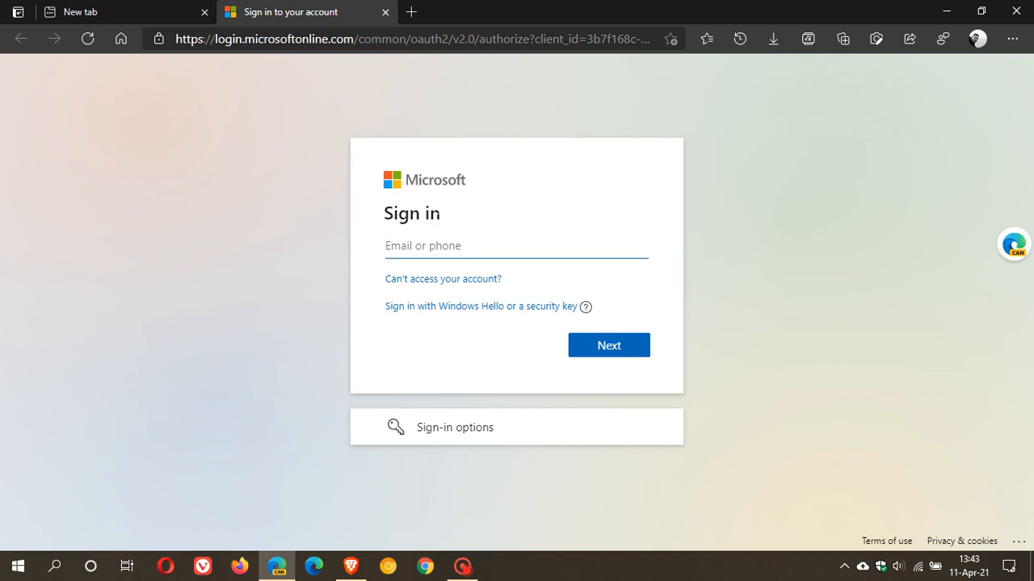
{"action": "left_click", "coordinate": [517, 245]}
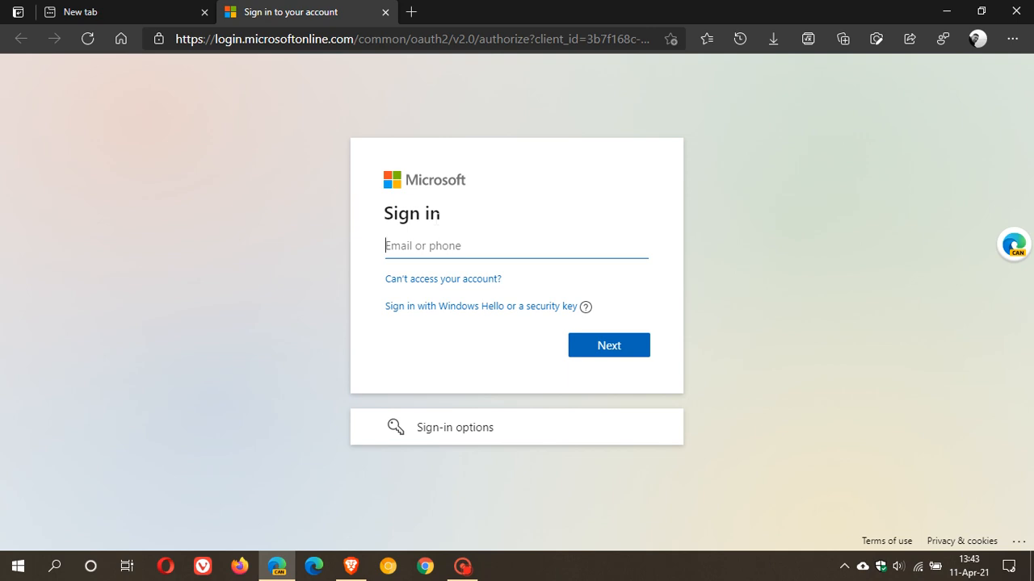
{"action": "mouse_move", "coordinate": [499, 232]}
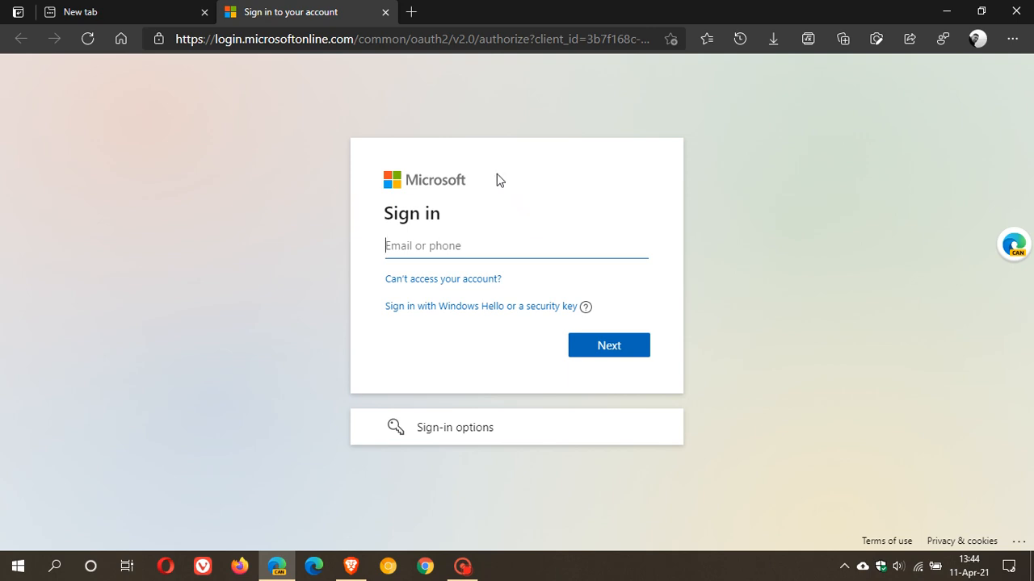
{"action": "left_click", "coordinate": [385, 11]}
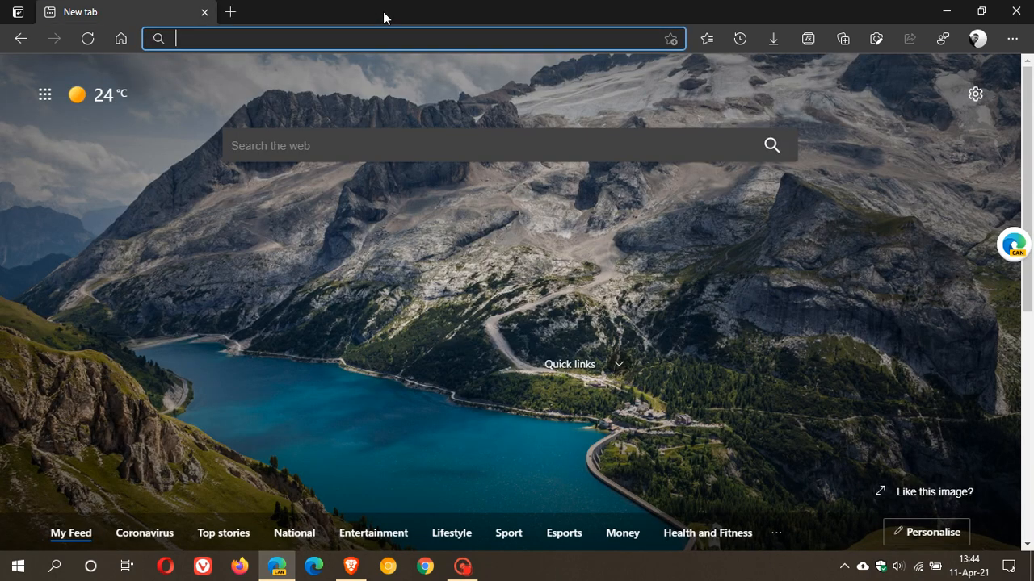
{"action": "mouse_move", "coordinate": [805, 302]}
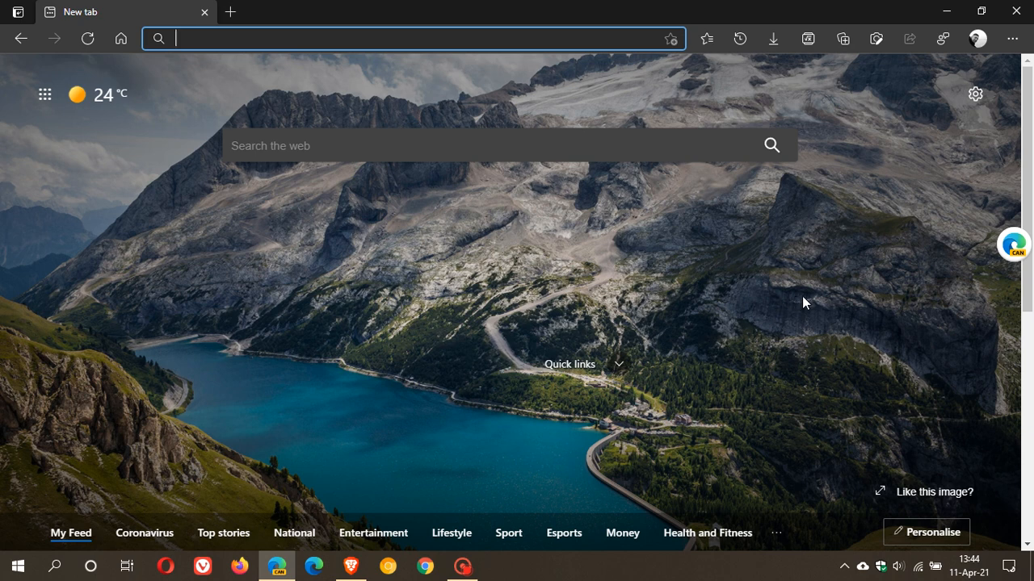